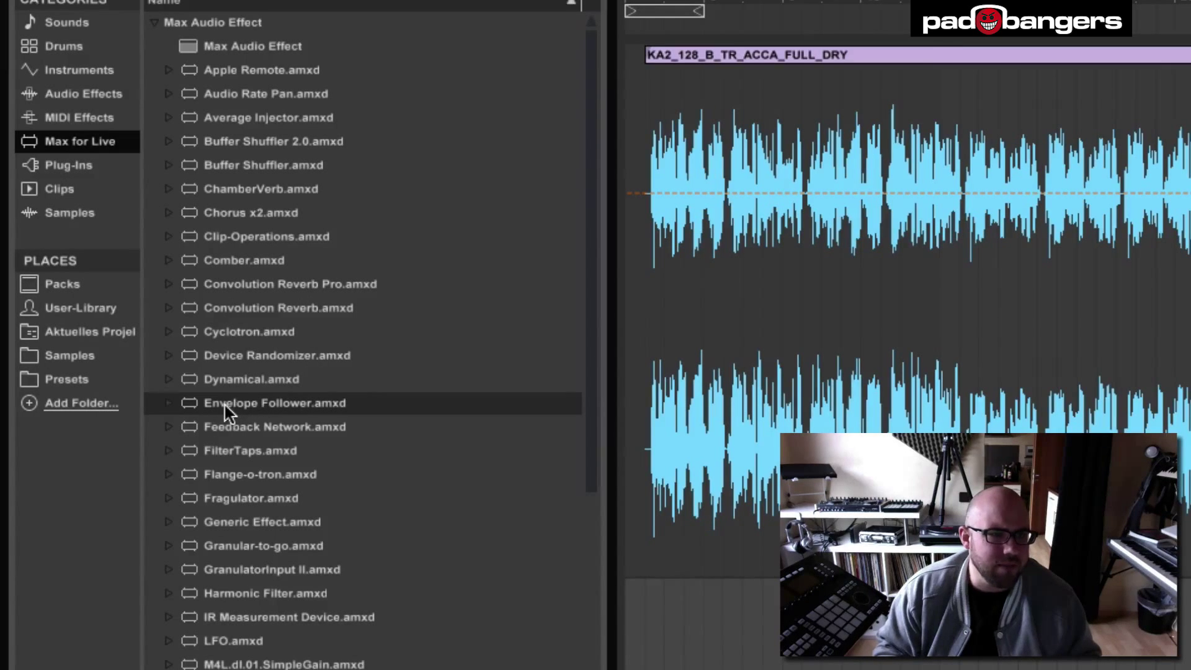
# - Load the Envelope Follower Max for Live effect onto the acapella track
pyautogui.click(274, 403)
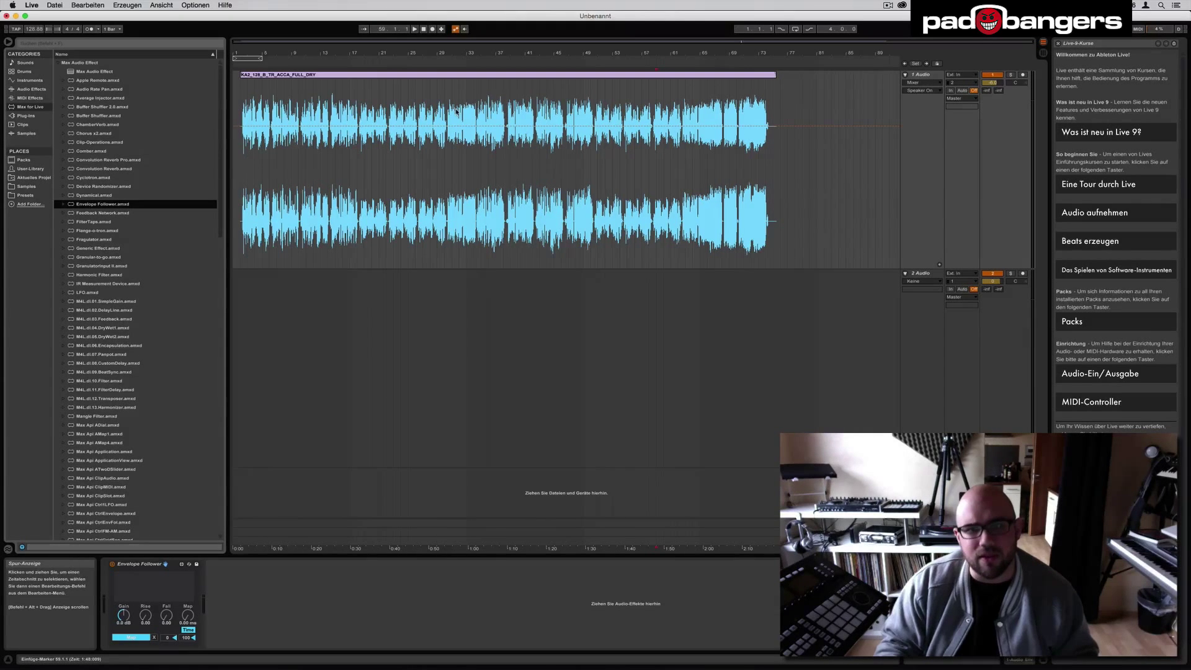
pyautogui.moveTo(788, 180)
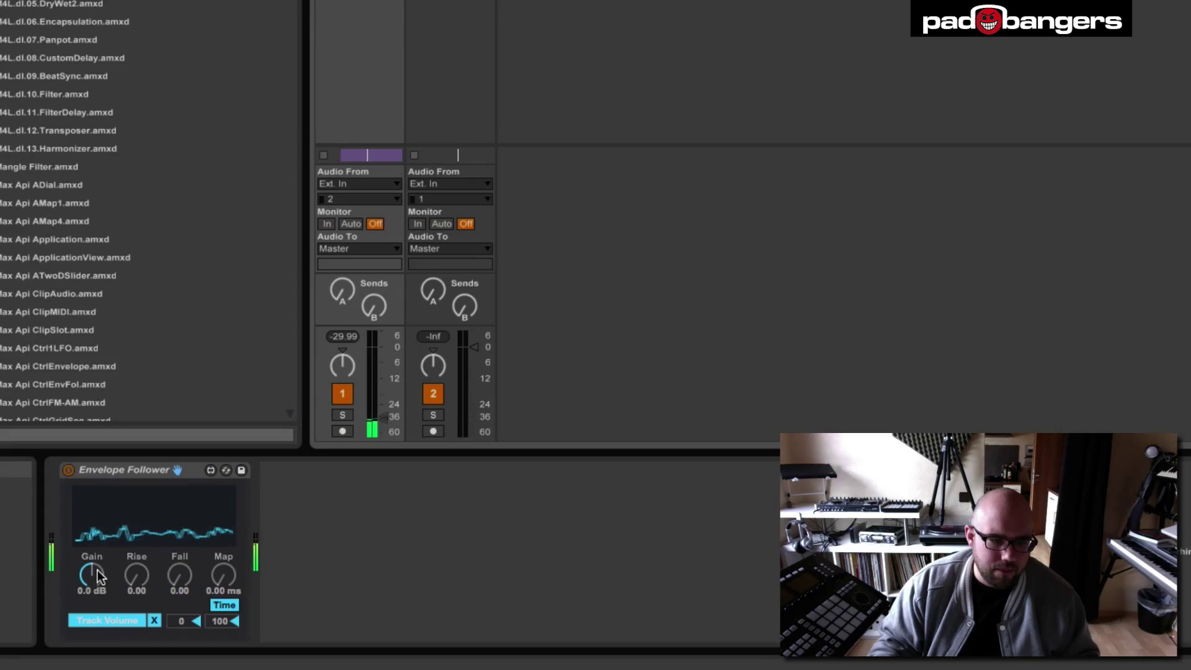
# - Raise the Envelope Follower's Gain to 6.0 dB
pyautogui.moveTo(91, 575); pyautogui.dragTo(95, 562)
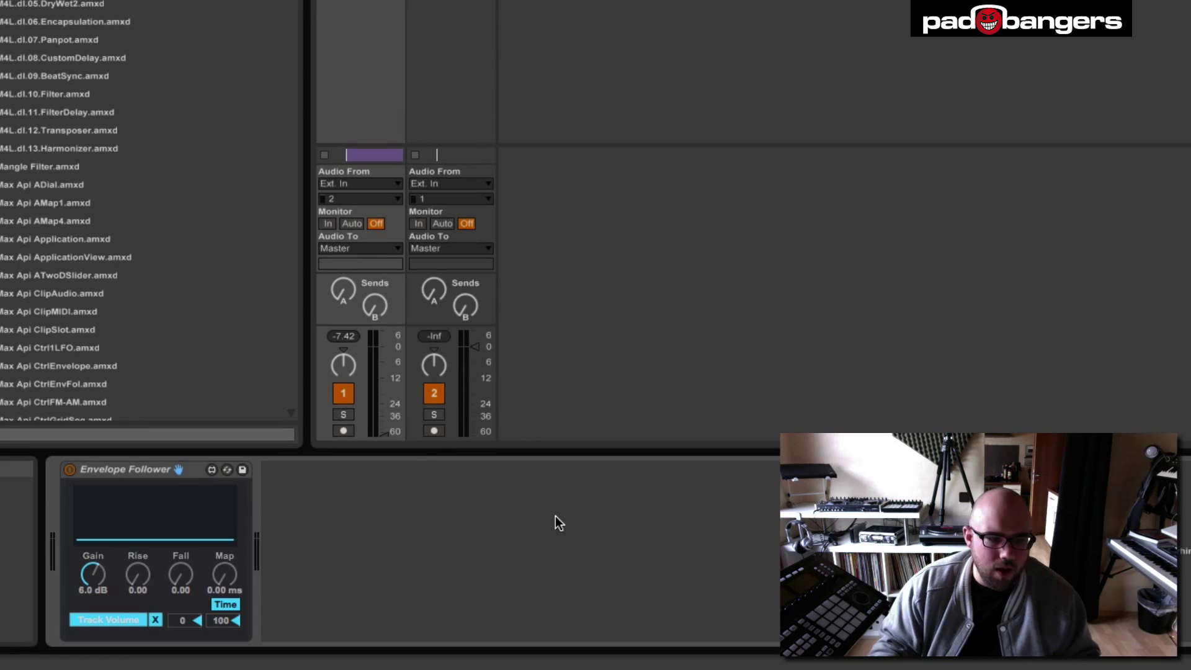
pyautogui.moveTo(358, 561)
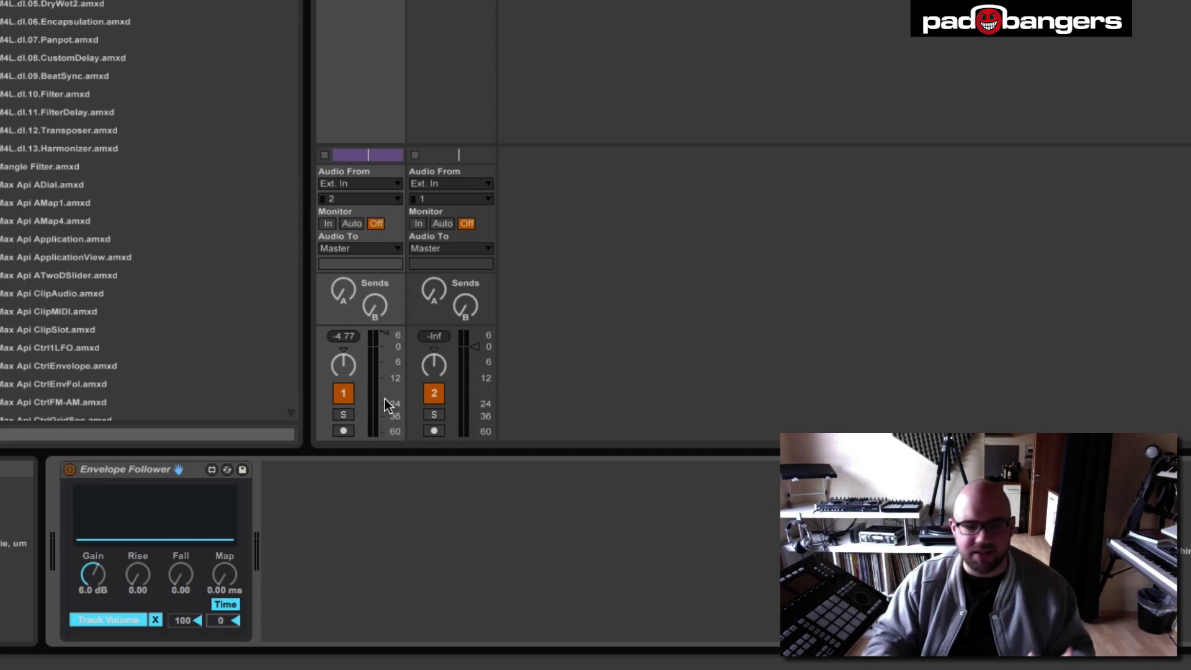
pyautogui.moveTo(401, 378)
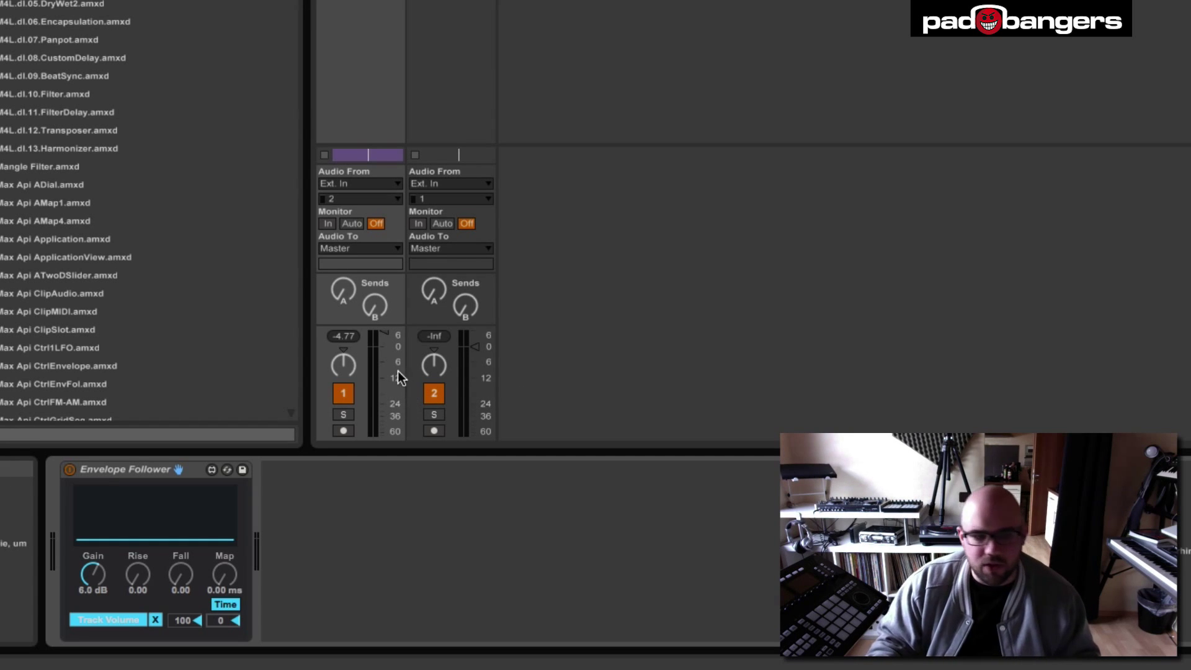
pyautogui.moveTo(384, 405)
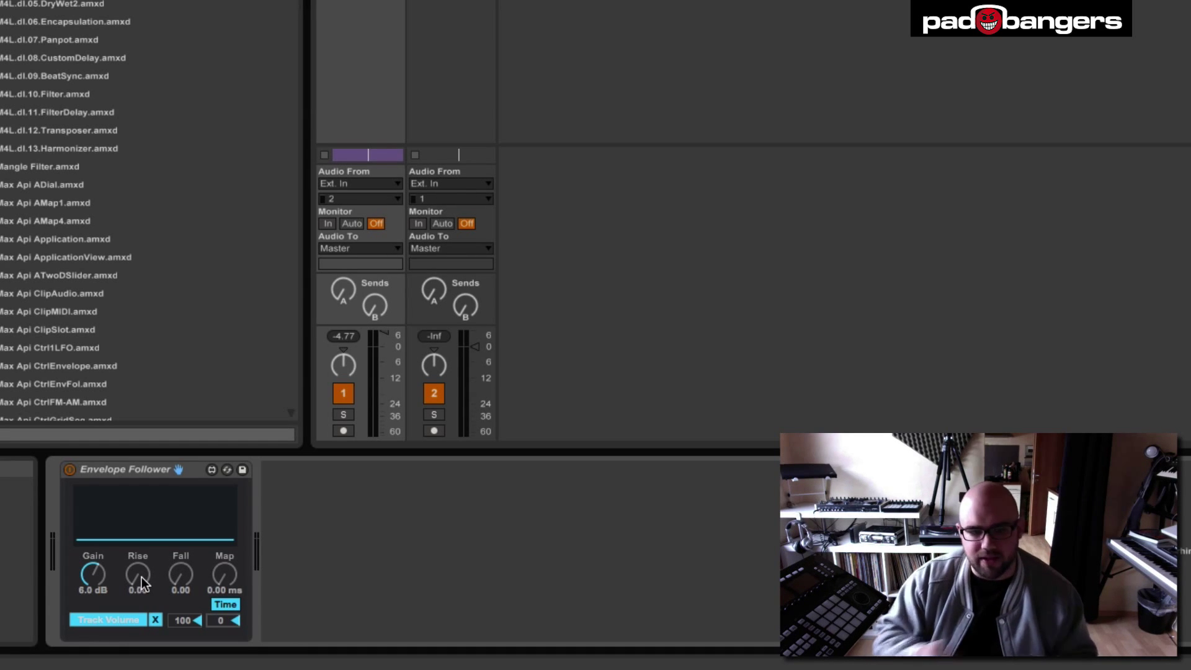
# - Set the Envelope Follower's Rise to 0.20 and Fall to 0.15
pyautogui.moveTo(138, 573); pyautogui.dragTo(138, 565)
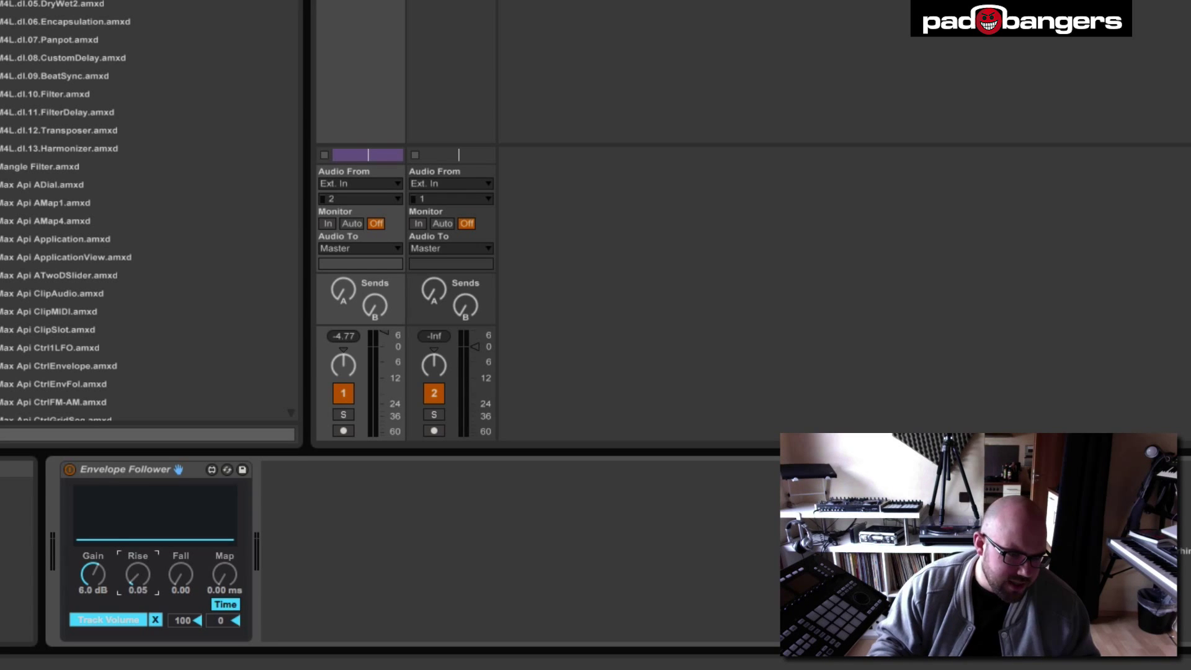
pyautogui.moveTo(138, 576); pyautogui.dragTo(138, 555)
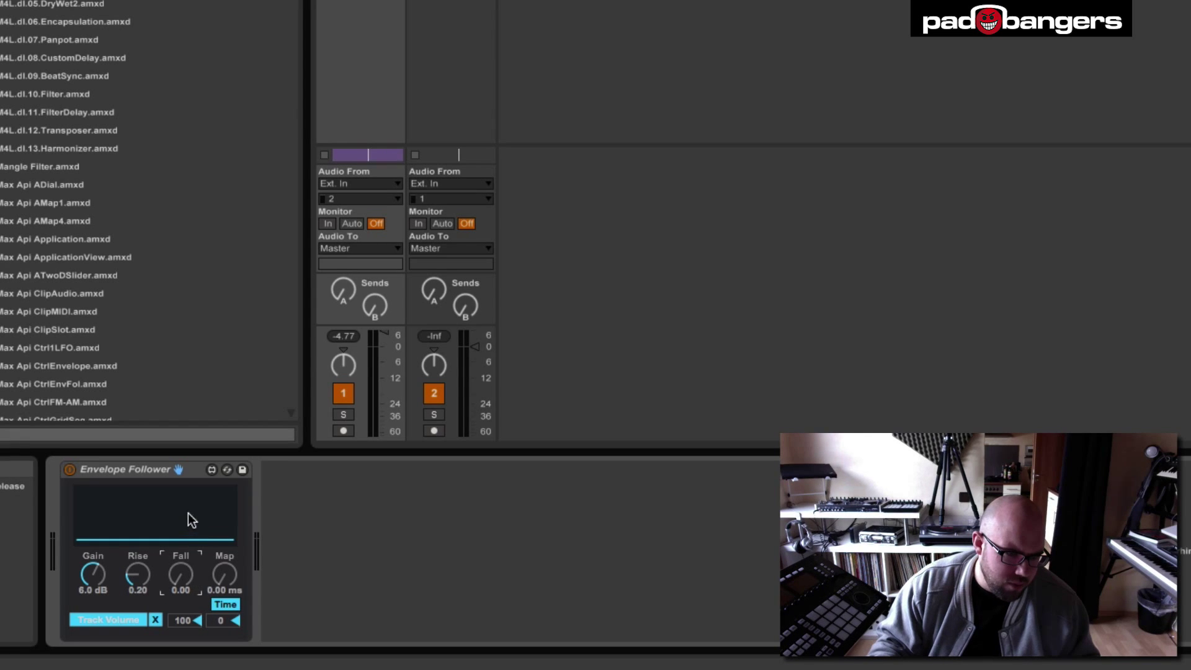
pyautogui.moveTo(179, 576); pyautogui.dragTo(180, 558)
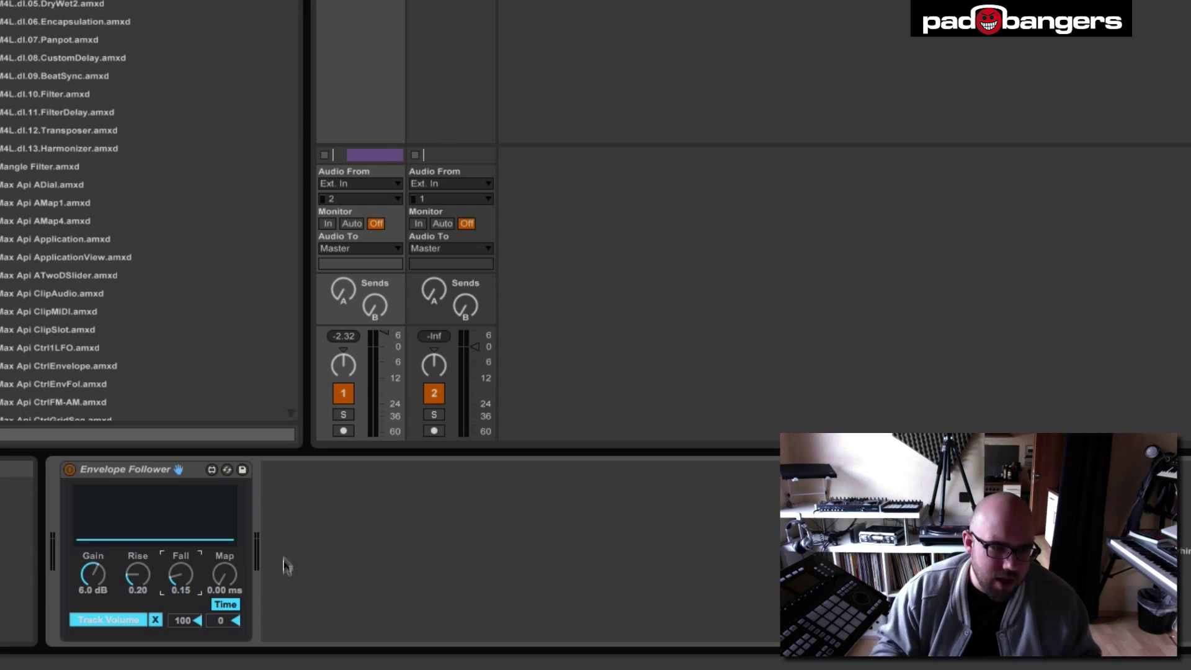
pyautogui.moveTo(188, 632)
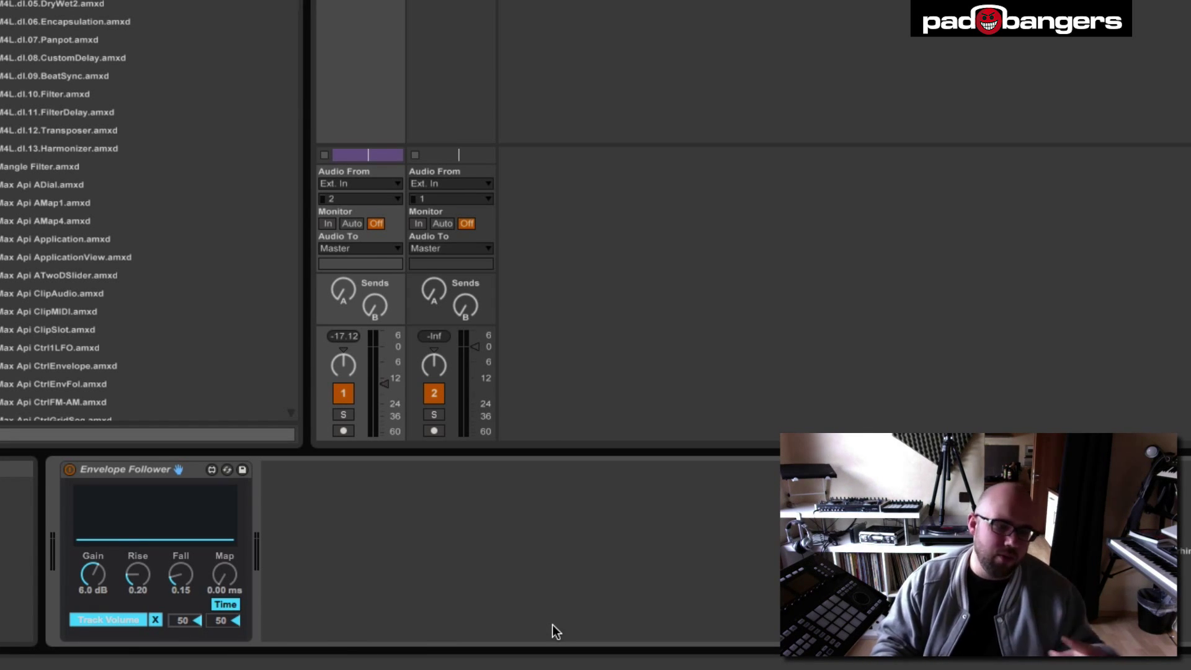
pyautogui.moveTo(231, 630)
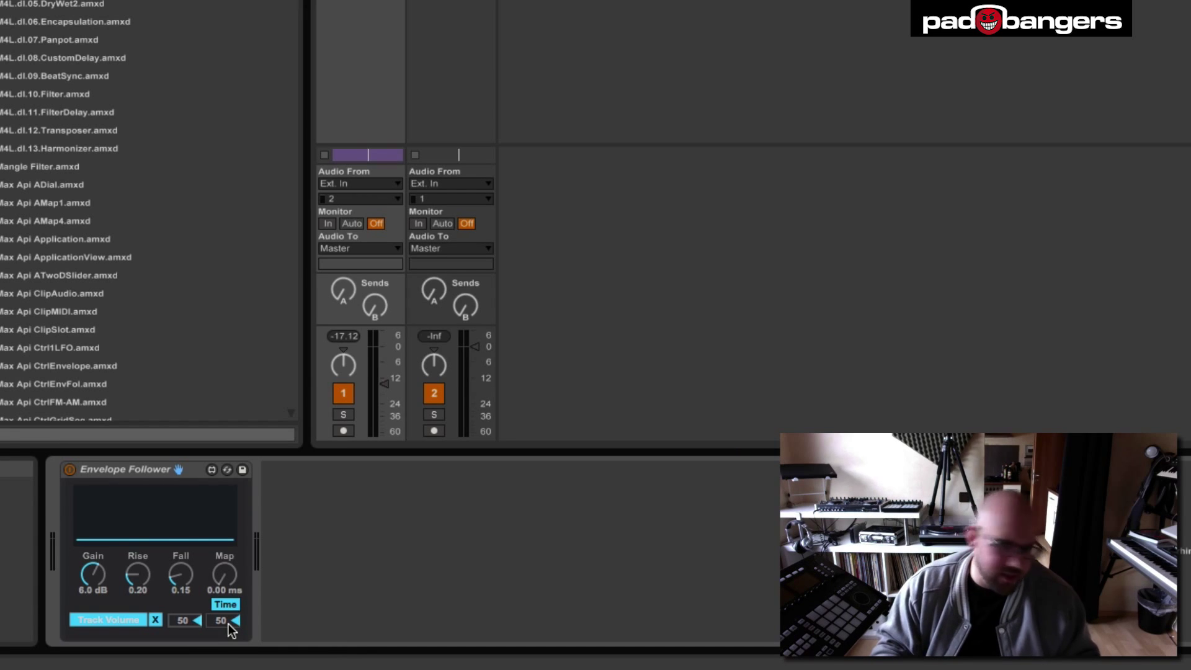
pyautogui.moveTo(269, 629)
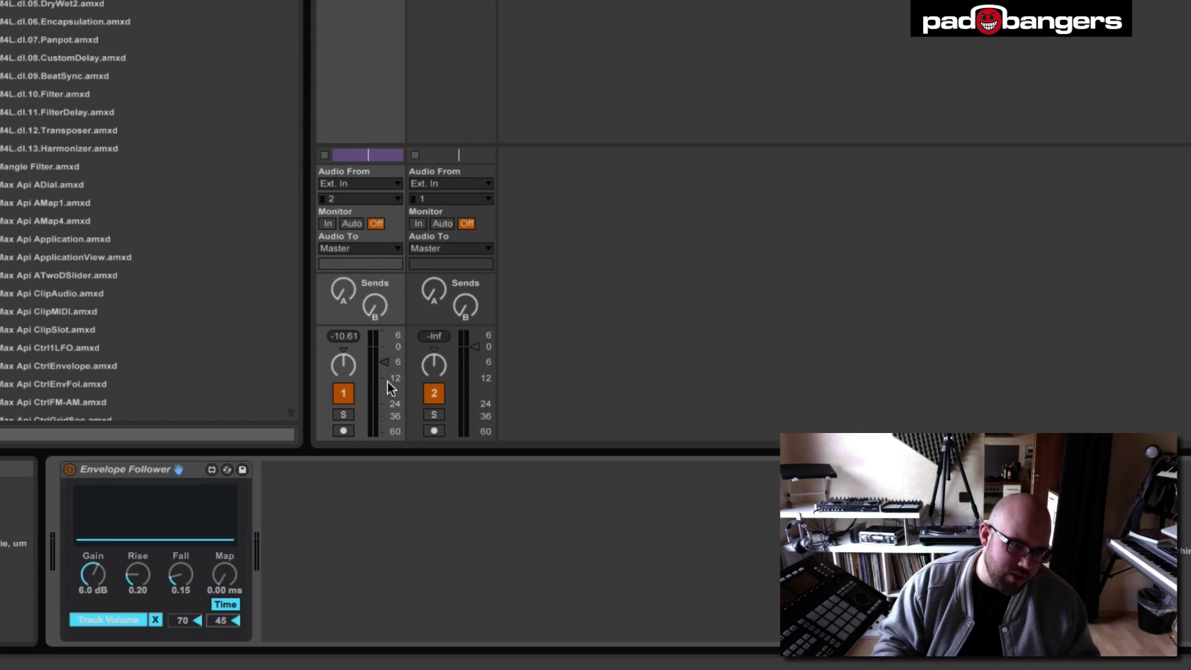
pyautogui.moveTo(680, 334)
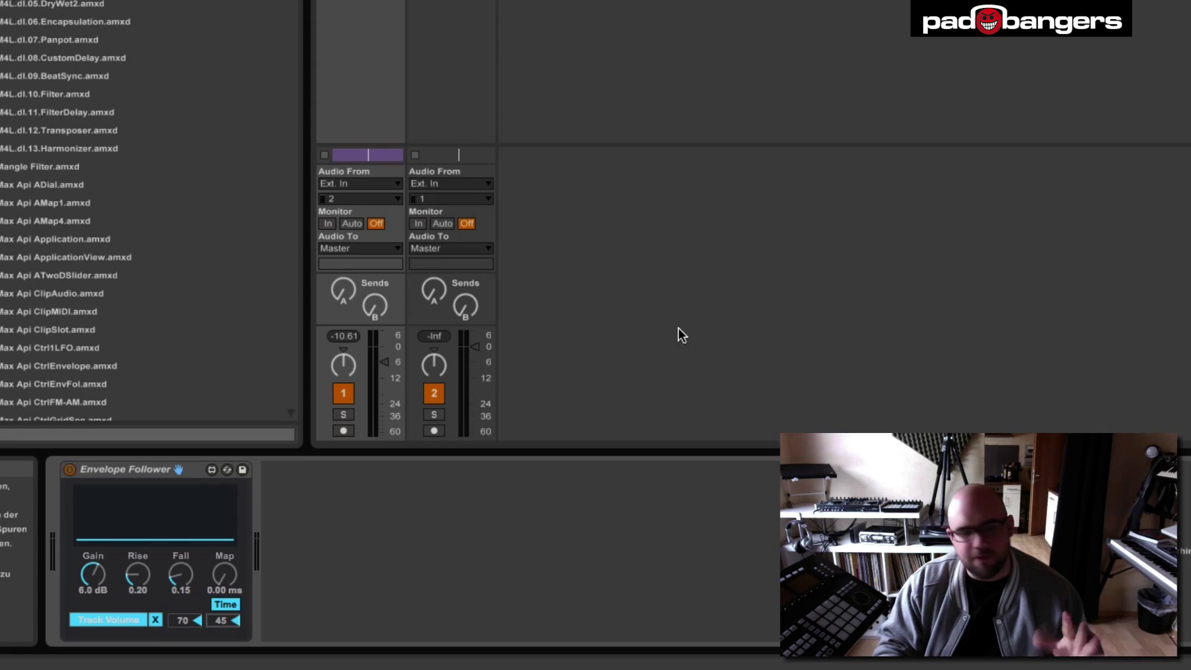
pyautogui.moveTo(610, 397)
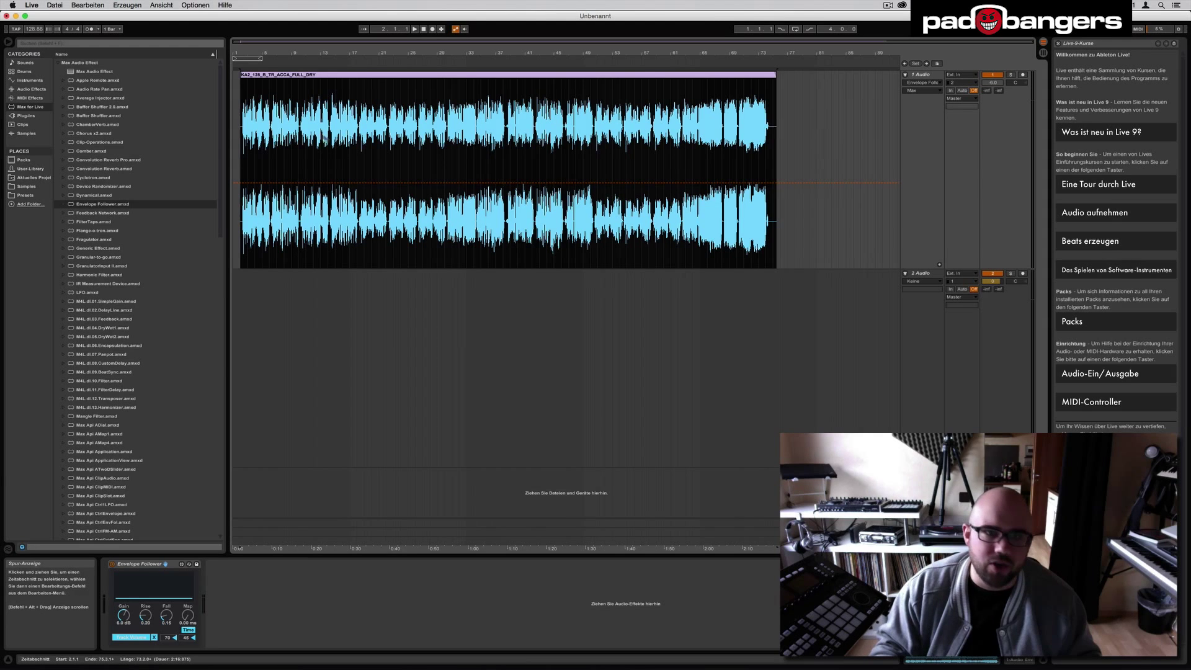
# - Bring up the Audio/Video export dialog from the Datei menu
pyautogui.click(54, 5)
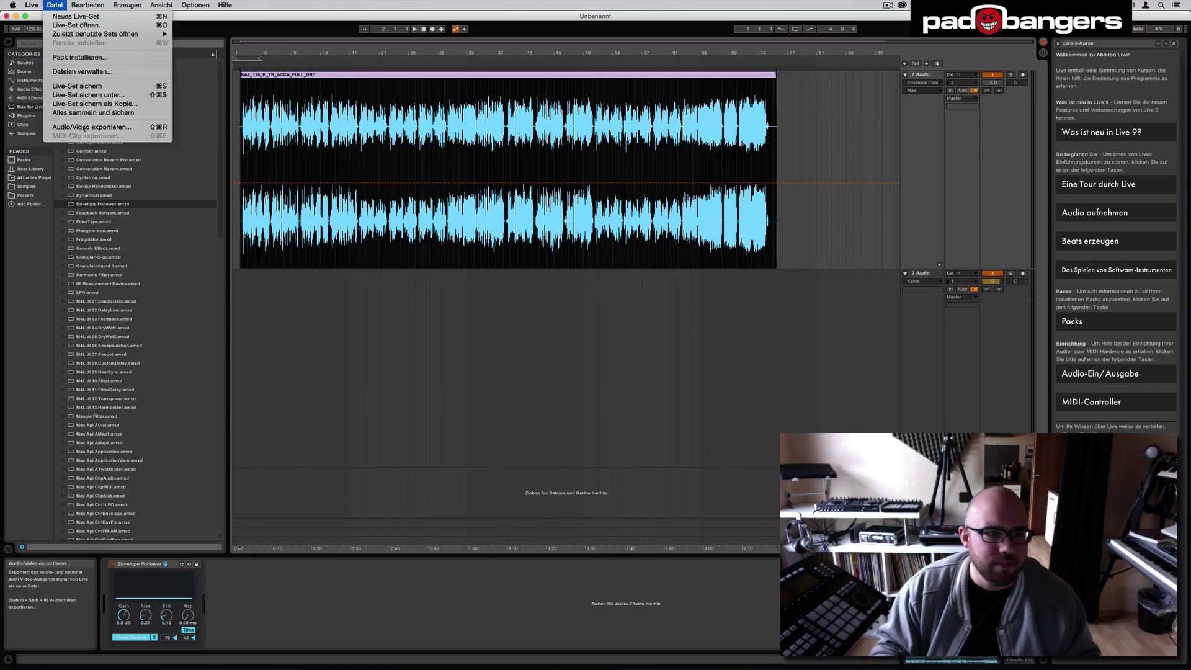
pyautogui.click(91, 126)
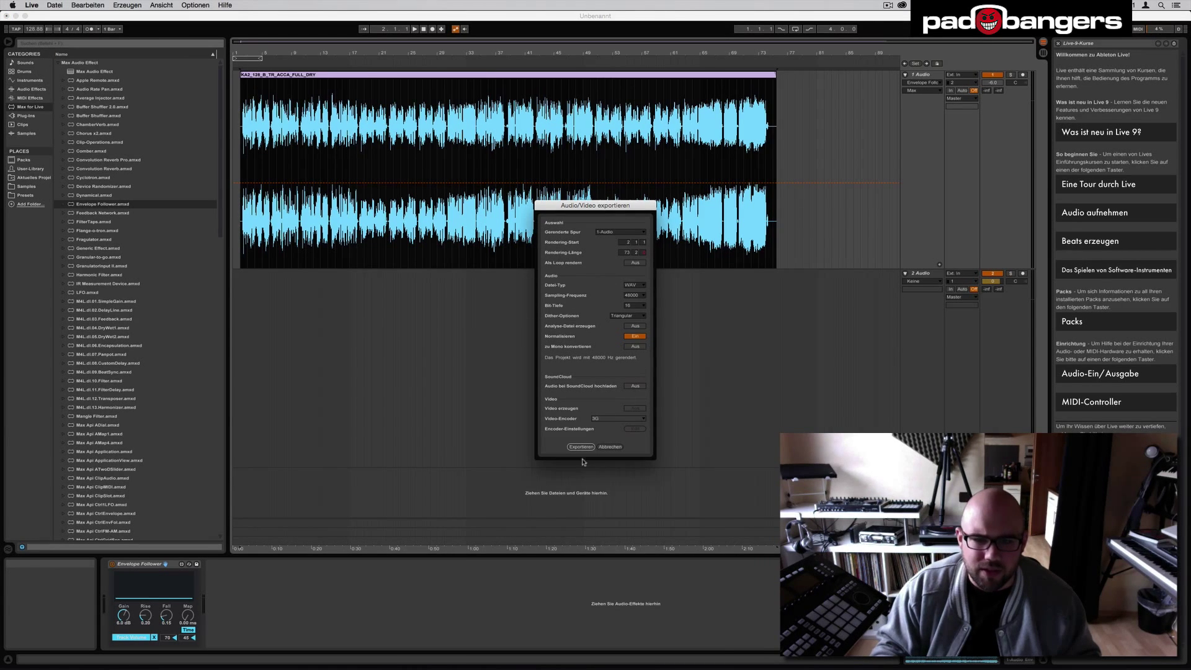
# - Export the processed acapella as test.wav to the Schreibtisch
pyautogui.click(581, 446)
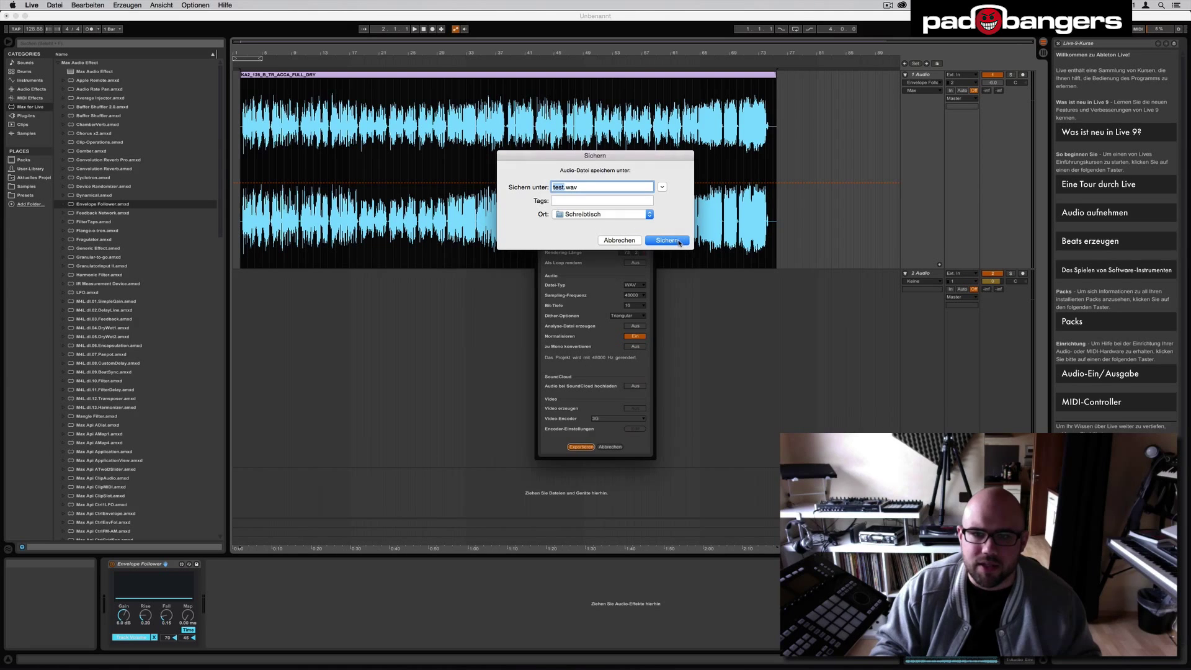
pyautogui.click(666, 240)
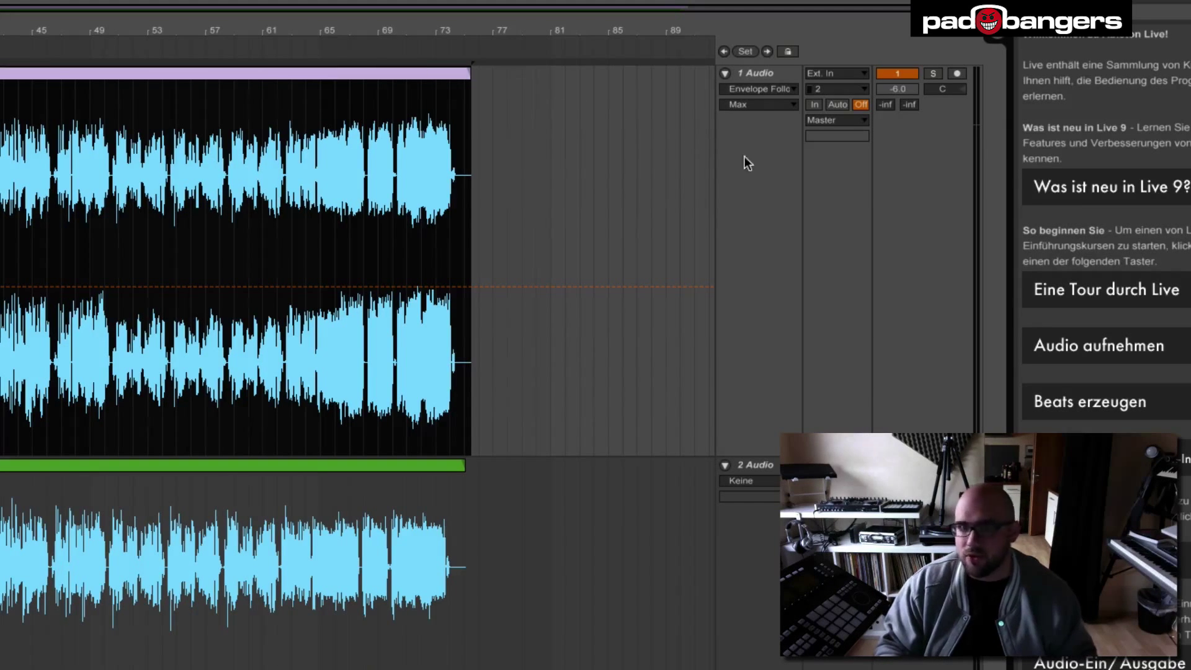
pyautogui.moveTo(751, 243)
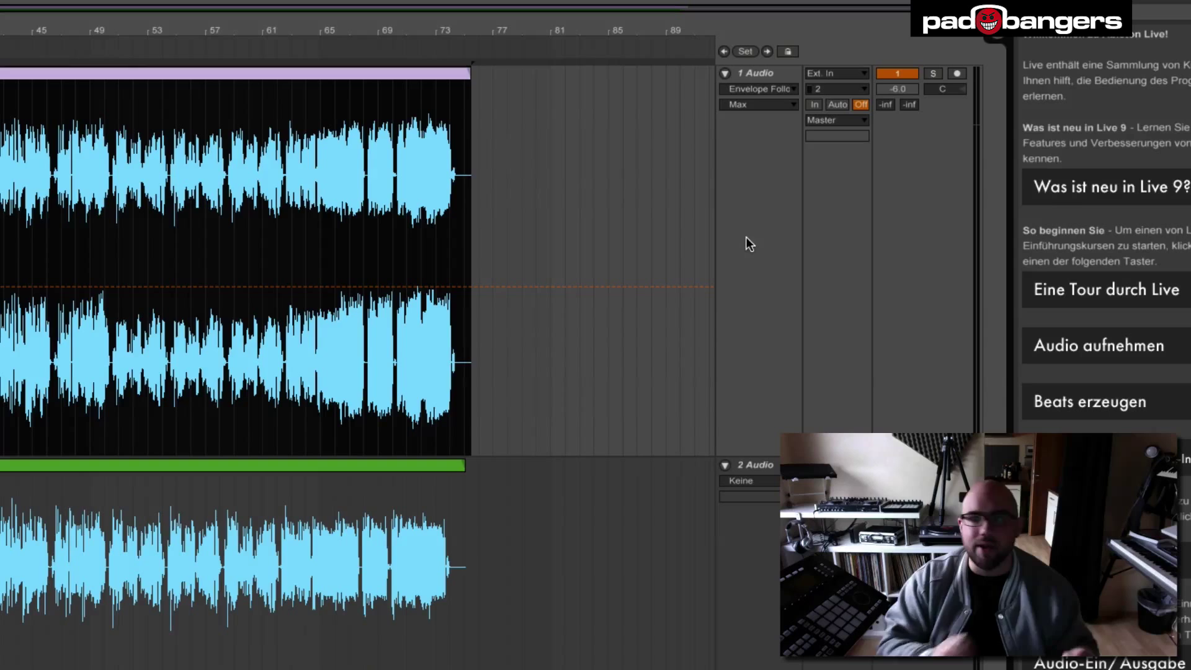